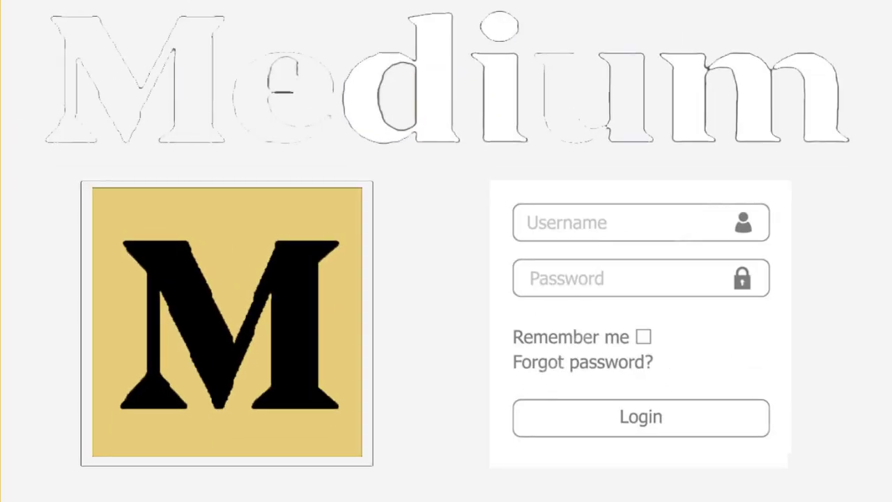
- Sign in to Medium and bring up the account menu from the profile avatar
{"action": "left_click", "coordinate": [639, 416]}
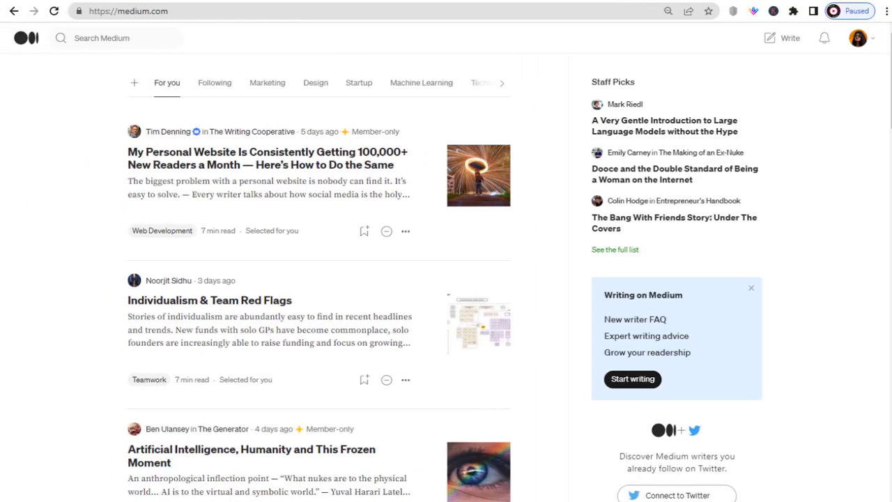
{"action": "mouse_move", "coordinate": [864, 56]}
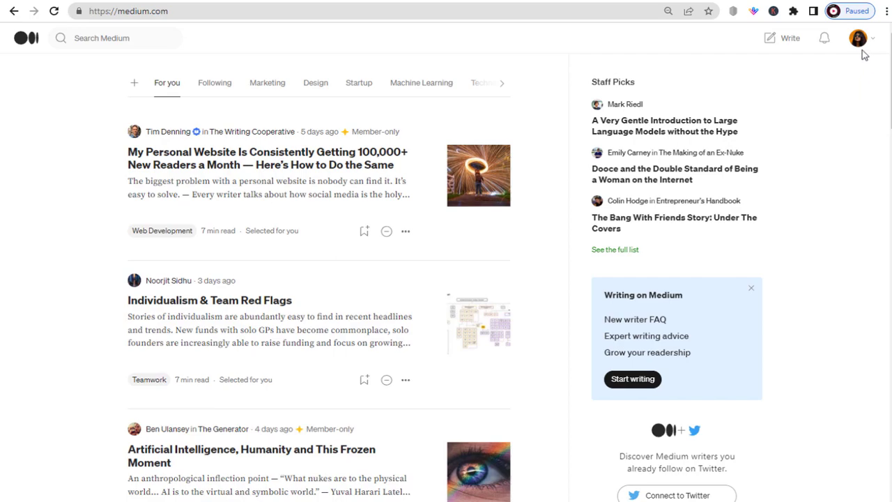
{"action": "mouse_move", "coordinate": [860, 43]}
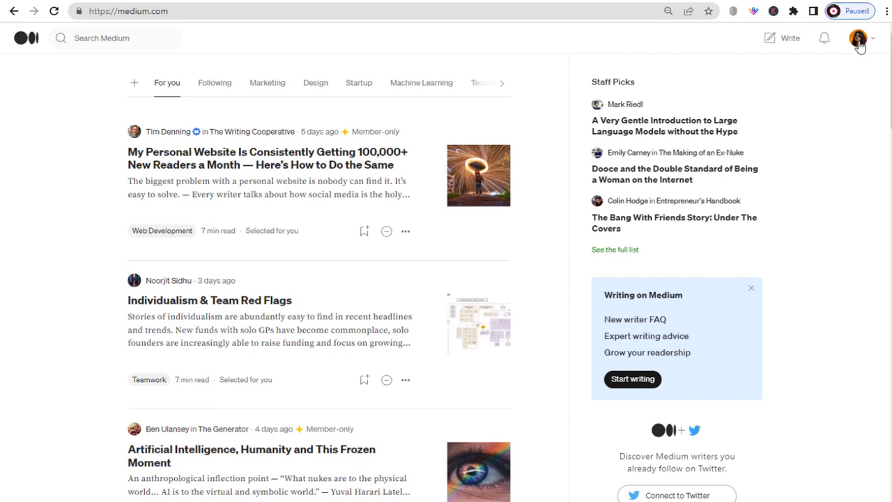
{"action": "left_click", "coordinate": [859, 37]}
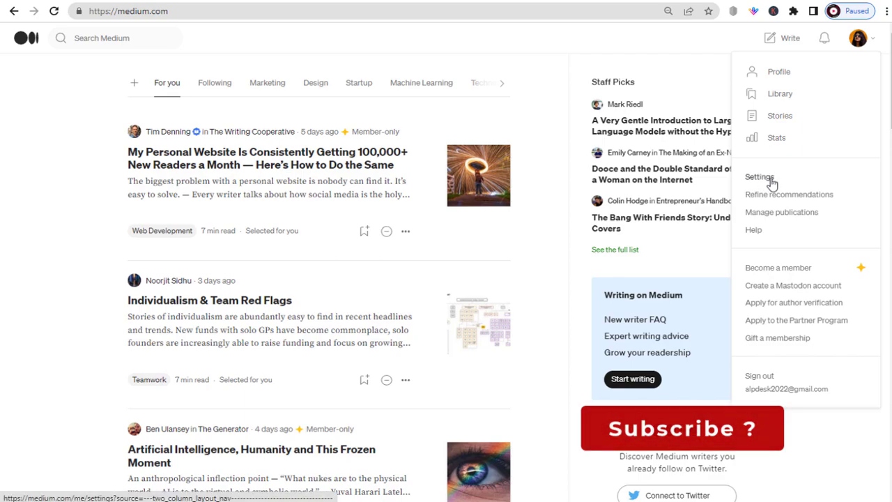
- Go to Settings and show the Security and apps section
{"action": "left_click", "coordinate": [759, 176]}
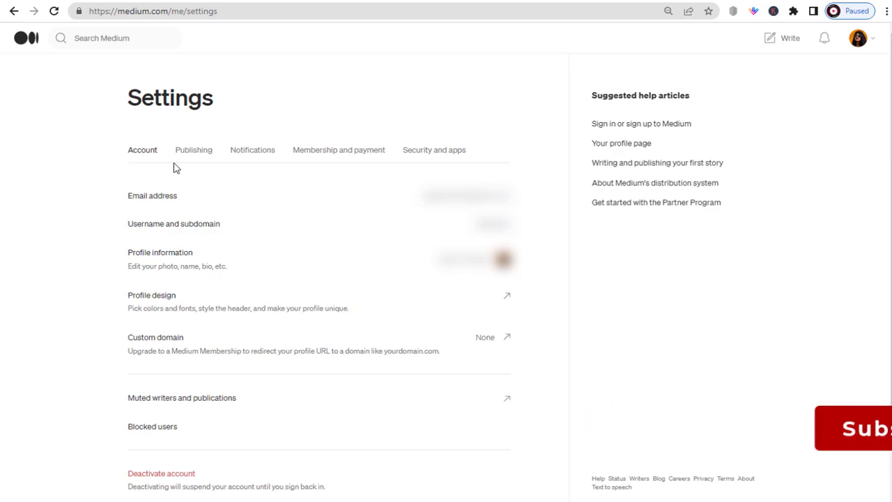
{"action": "mouse_move", "coordinate": [433, 150]}
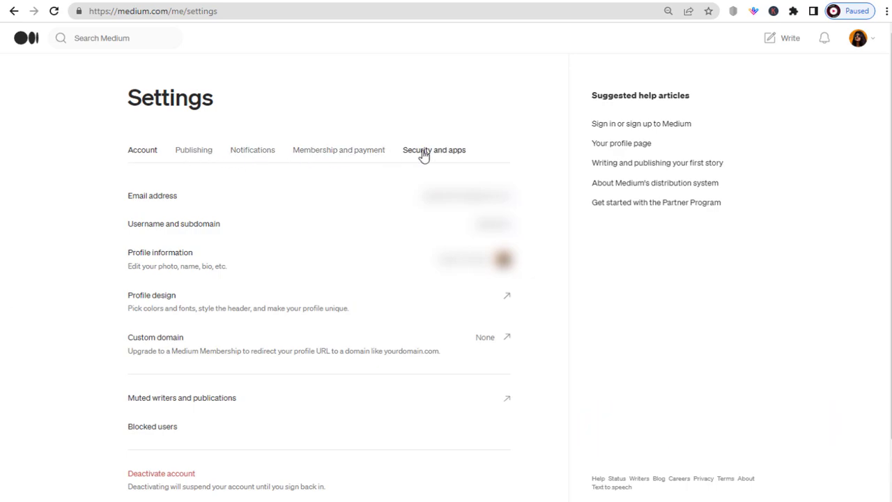
{"action": "left_click", "coordinate": [433, 151]}
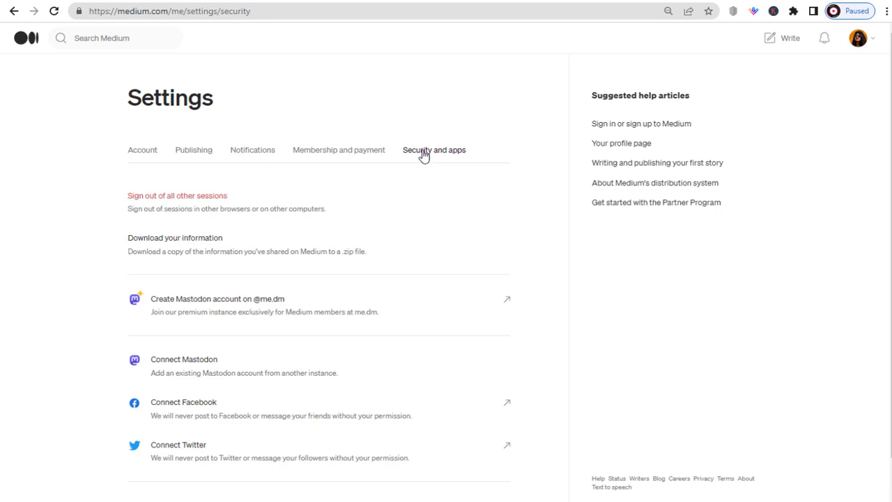
{"action": "mouse_move", "coordinate": [431, 165]}
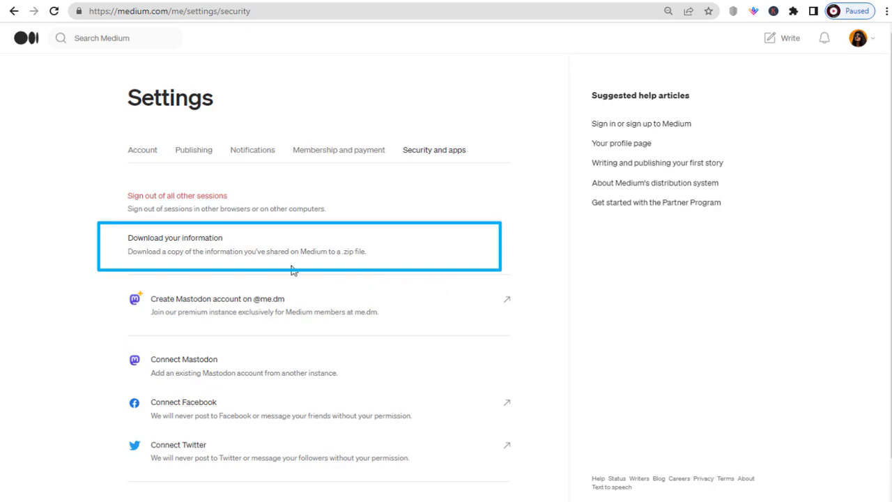
{"action": "mouse_move", "coordinate": [363, 261]}
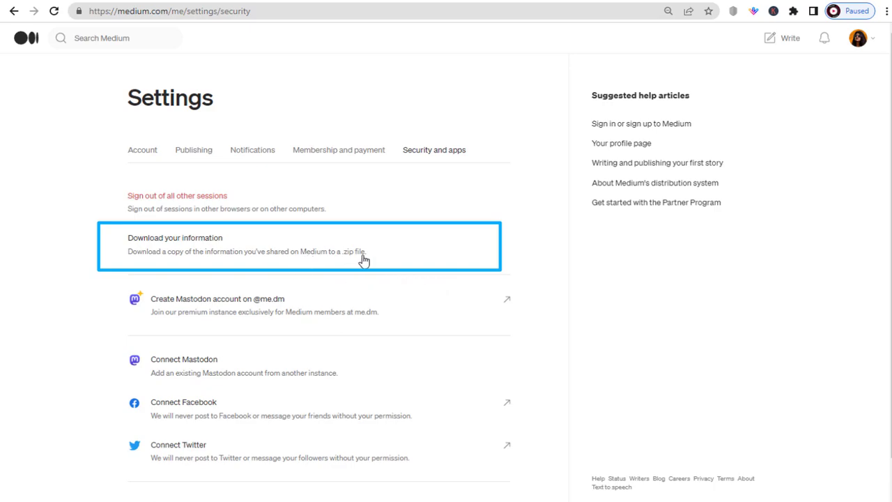
- Request a Download your information export and confirm it in the Export dialog
{"action": "left_click", "coordinate": [174, 237]}
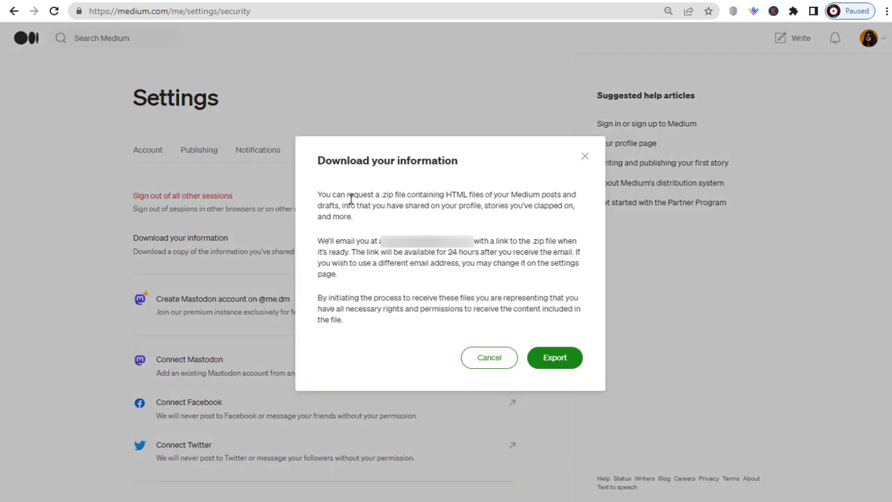
{"action": "mouse_move", "coordinate": [345, 319]}
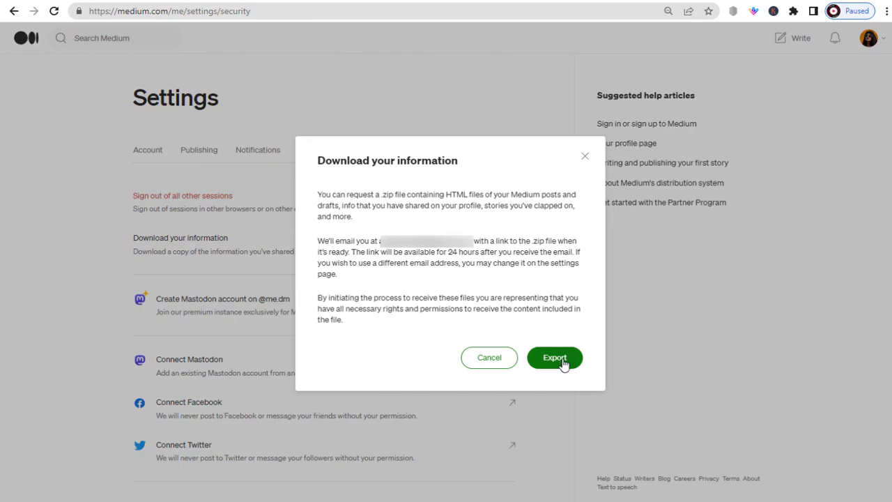
{"action": "left_click", "coordinate": [554, 357]}
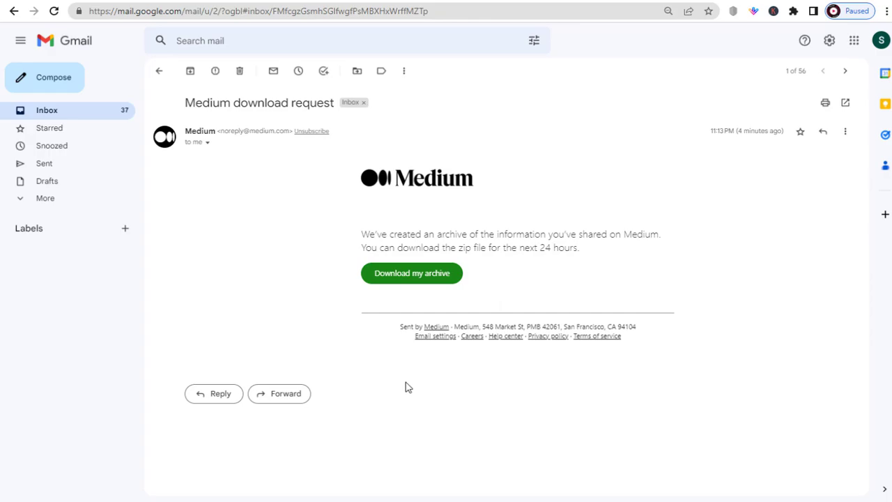
{"action": "mouse_move", "coordinate": [425, 287]}
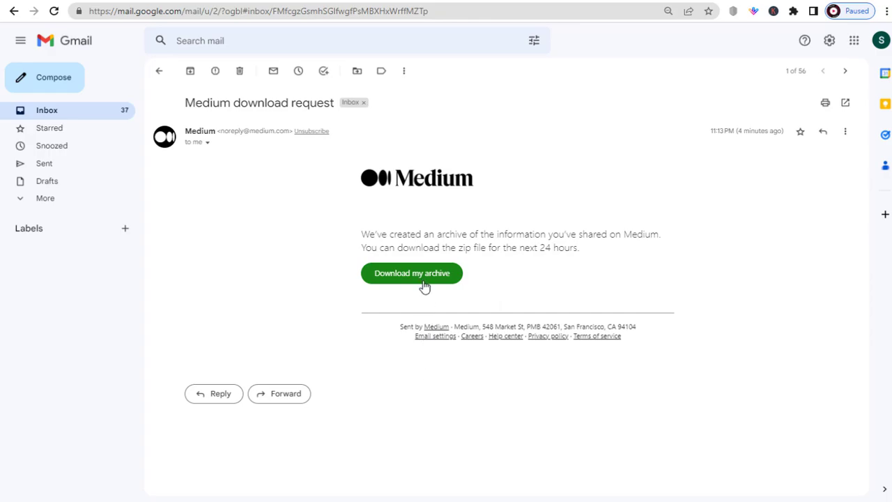
- Download the archive zip from the Medium email and open the downloaded file
{"action": "left_click", "coordinate": [411, 272]}
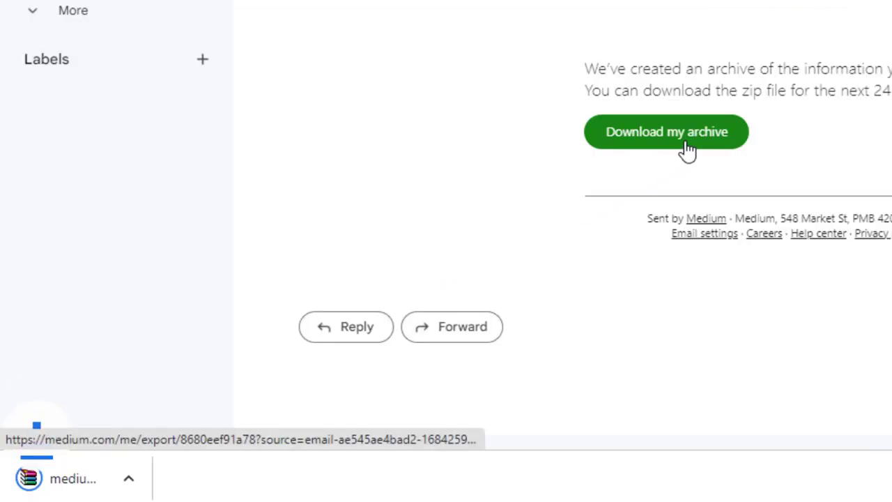
{"action": "left_click", "coordinate": [666, 131]}
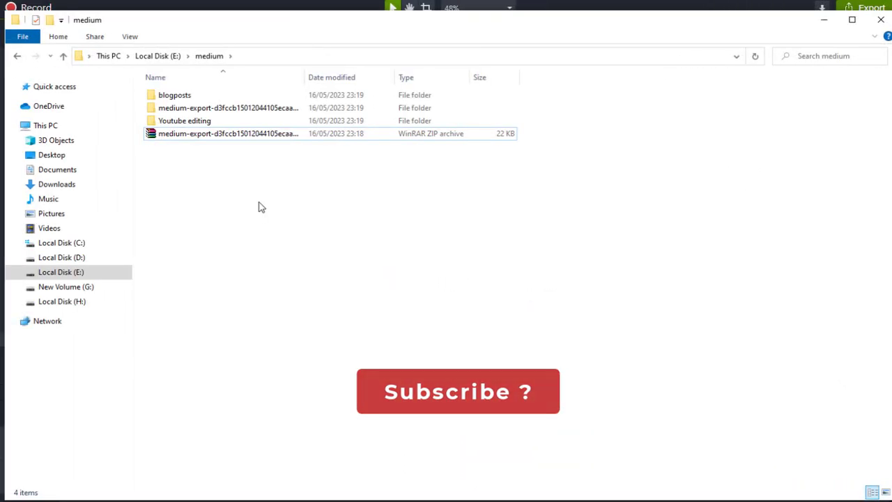
- Browse into medium-export, then posts, and select the draft_post-bd7466f3d229 HTML file
{"action": "double_click", "coordinate": [228, 108]}
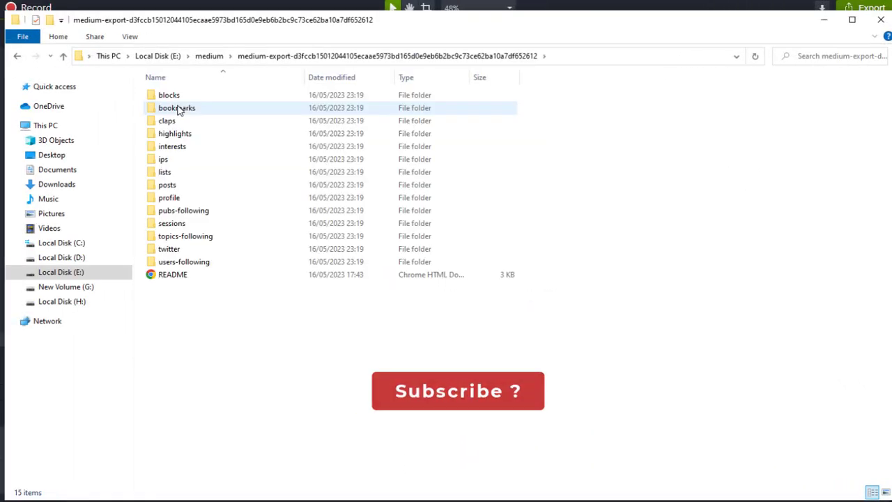
{"action": "double_click", "coordinate": [167, 184]}
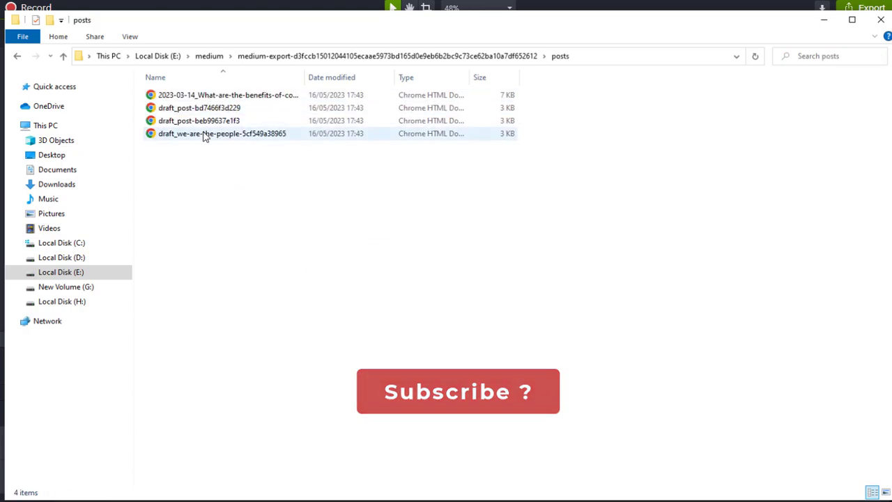
{"action": "left_click", "coordinate": [198, 107]}
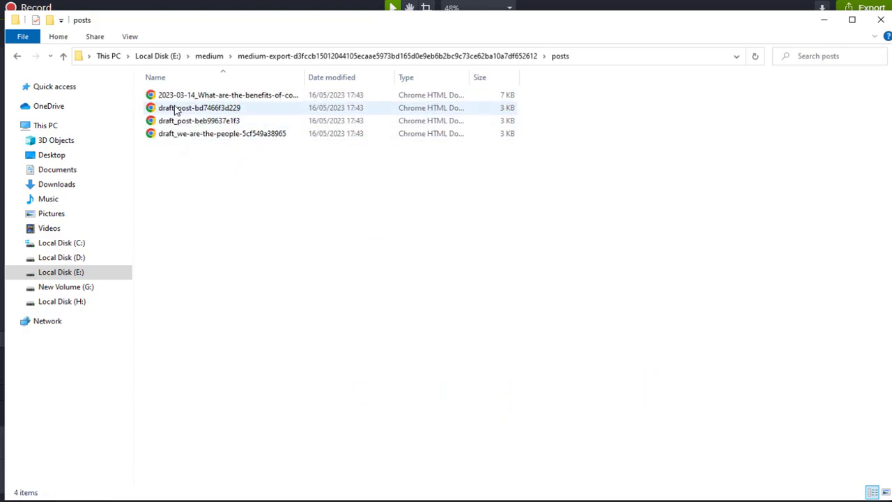